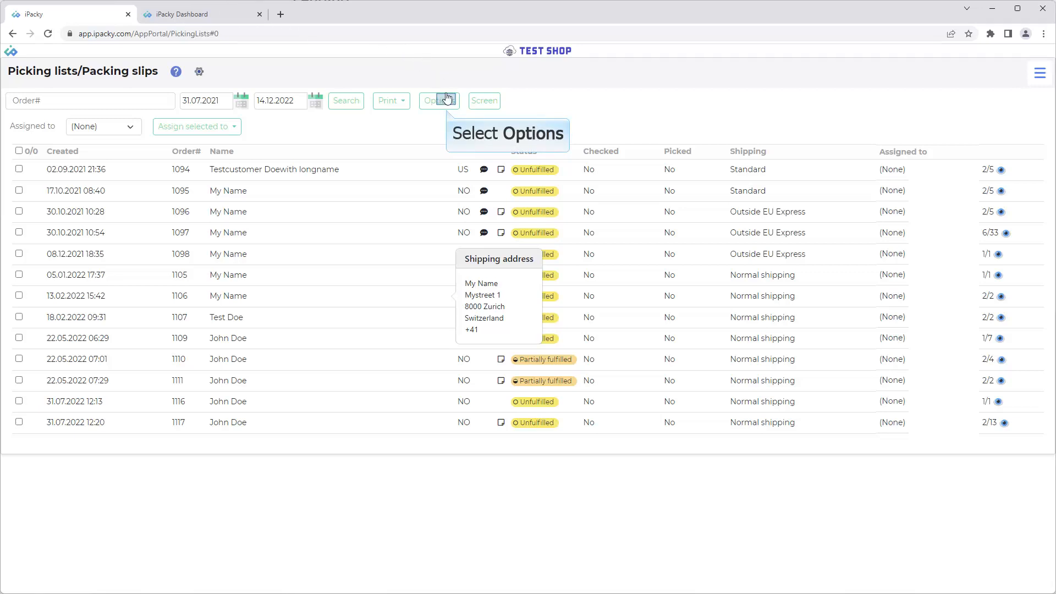
Switch Batch mode on in the picking list Options dialog
left_click(438, 100)
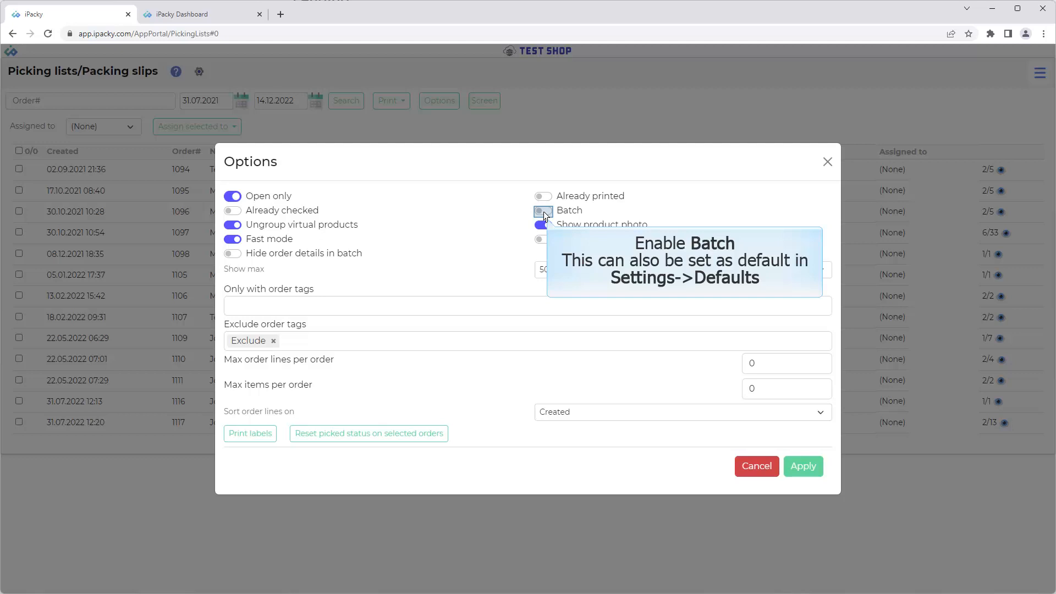
left_click(543, 210)
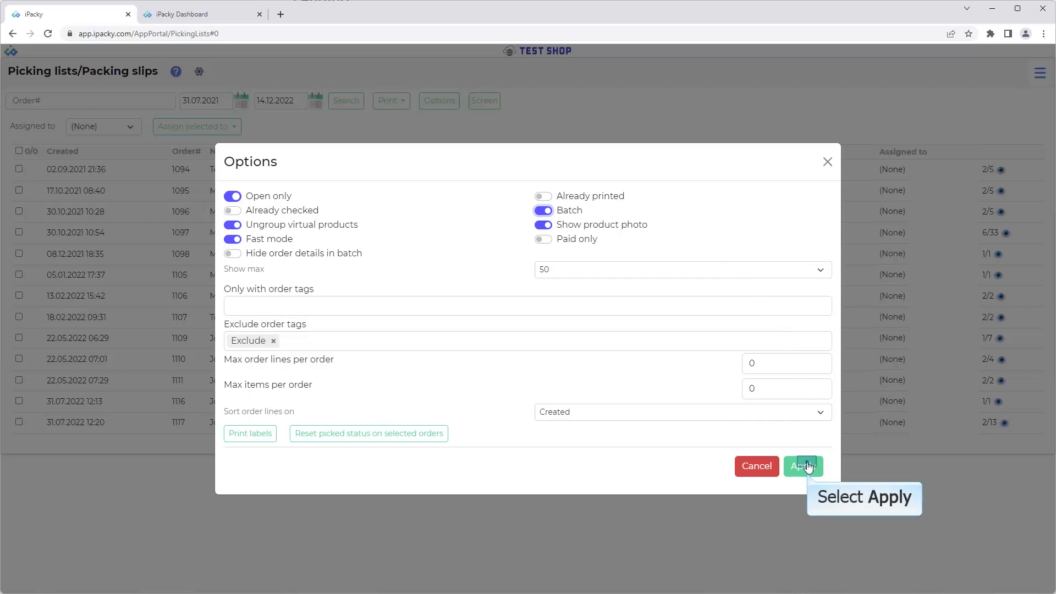
Apply the batch setting and check orders 1095, 1096, 1097, 1098 and 1105
left_click(802, 466)
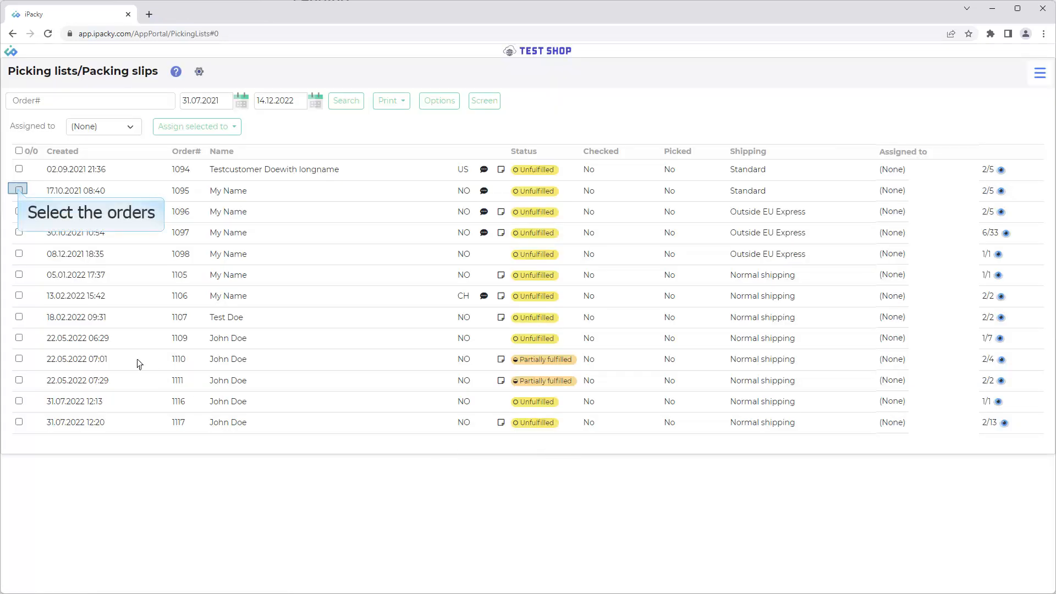
left_click(18, 211)
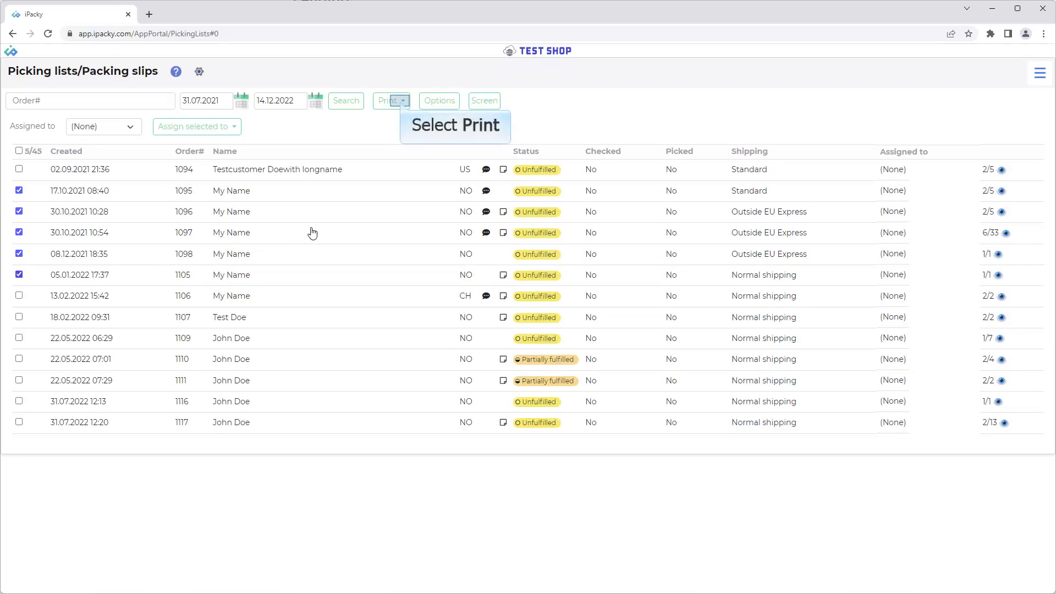
Print Picking lists, generating Batch# 80 for the five orders in the print preview
left_click(391, 100)
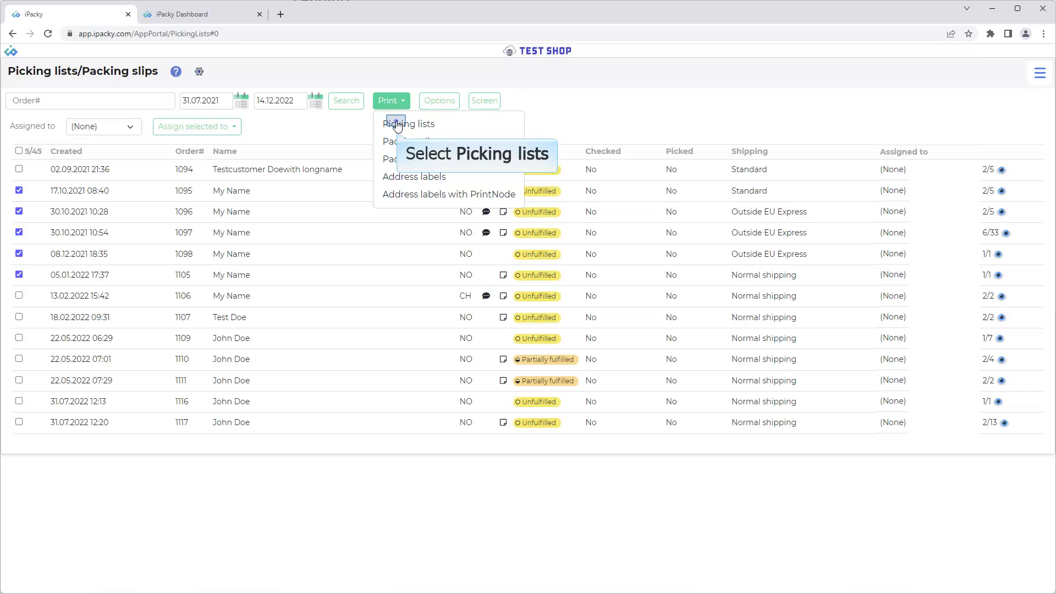
left_click(402, 123)
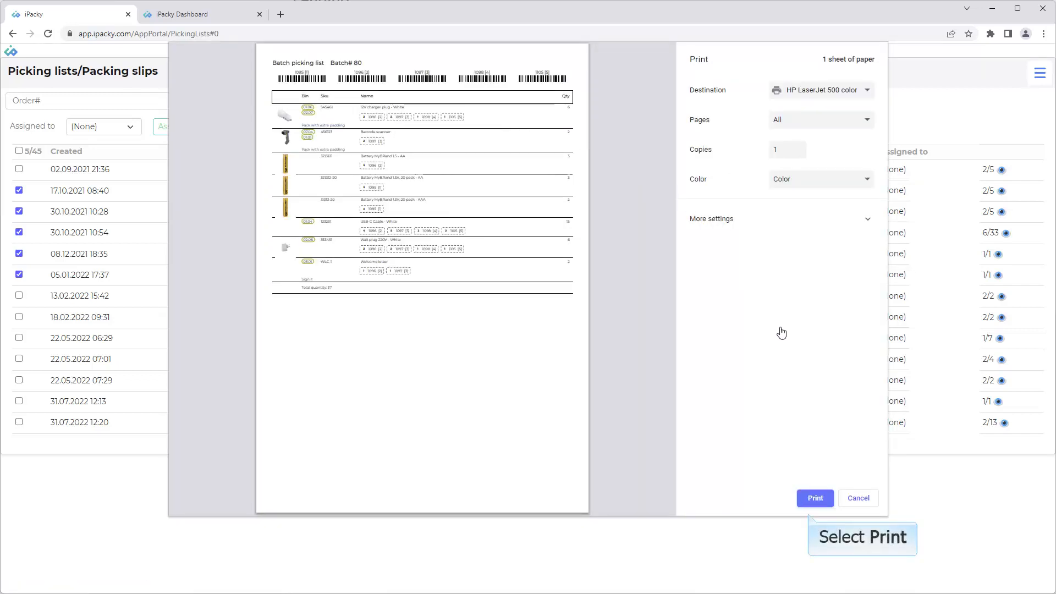